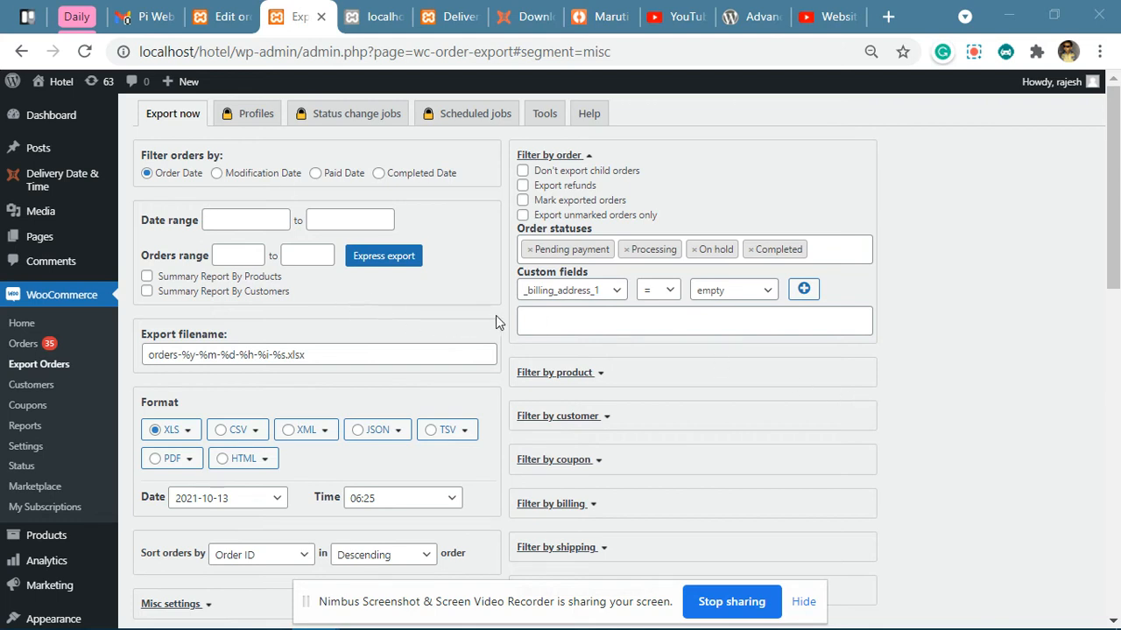
mouse_move(488, 313)
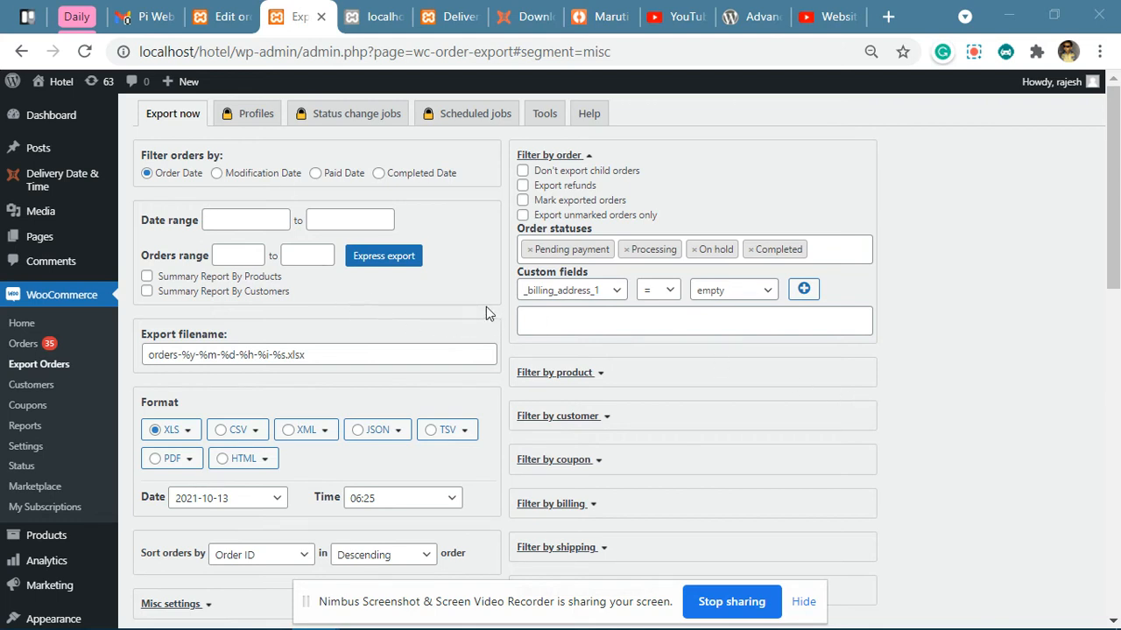
mouse_move(492, 252)
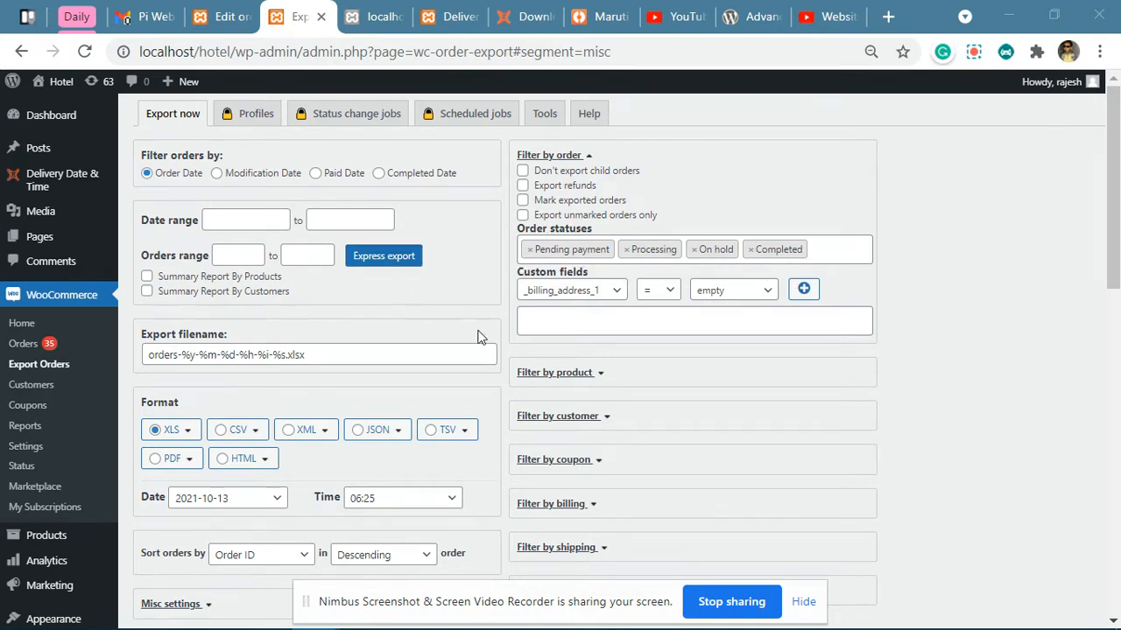
View the plugin's WordPress.org page and scroll through it
click(751, 15)
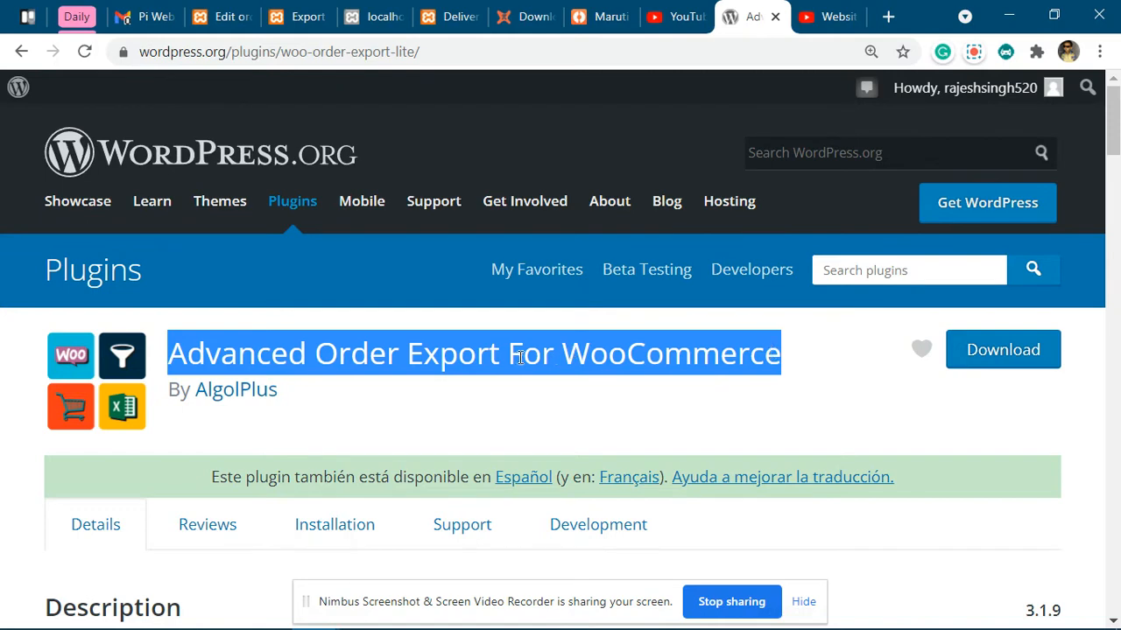
scroll(down, 3)
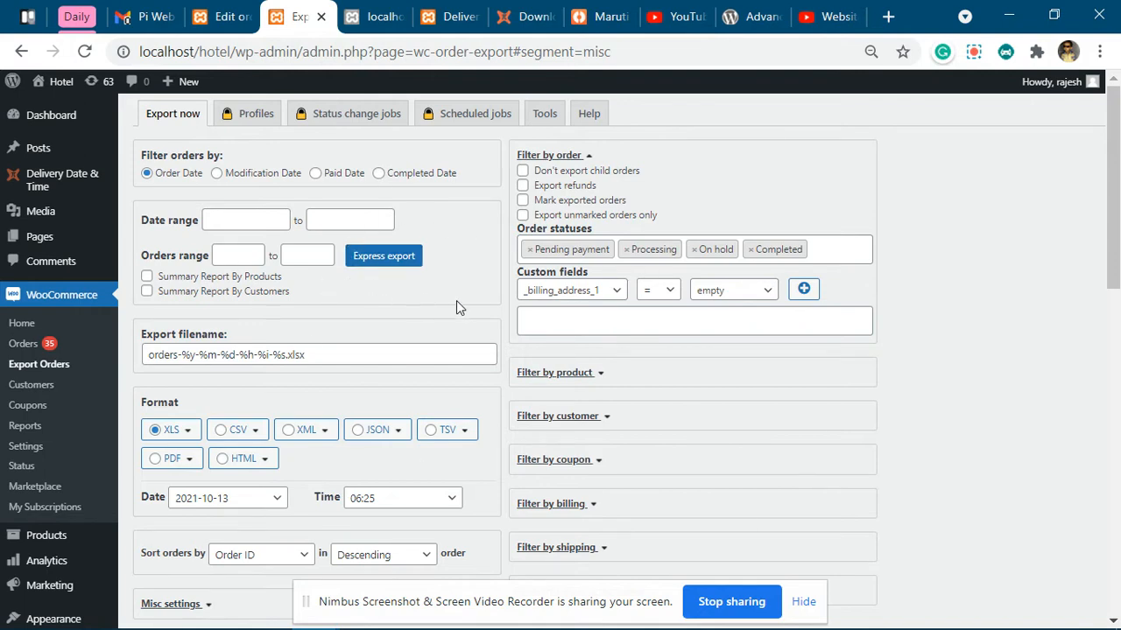
scroll(down, 3)
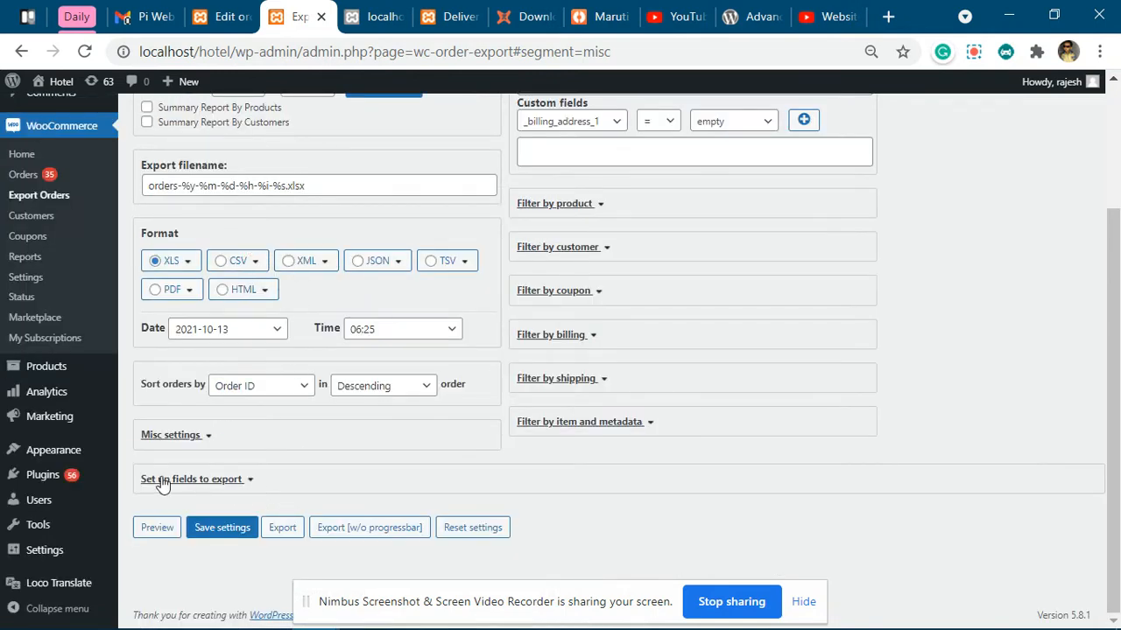
Expand 'Set up fields to export' and start a new Others field with a manual meta key
click(191, 479)
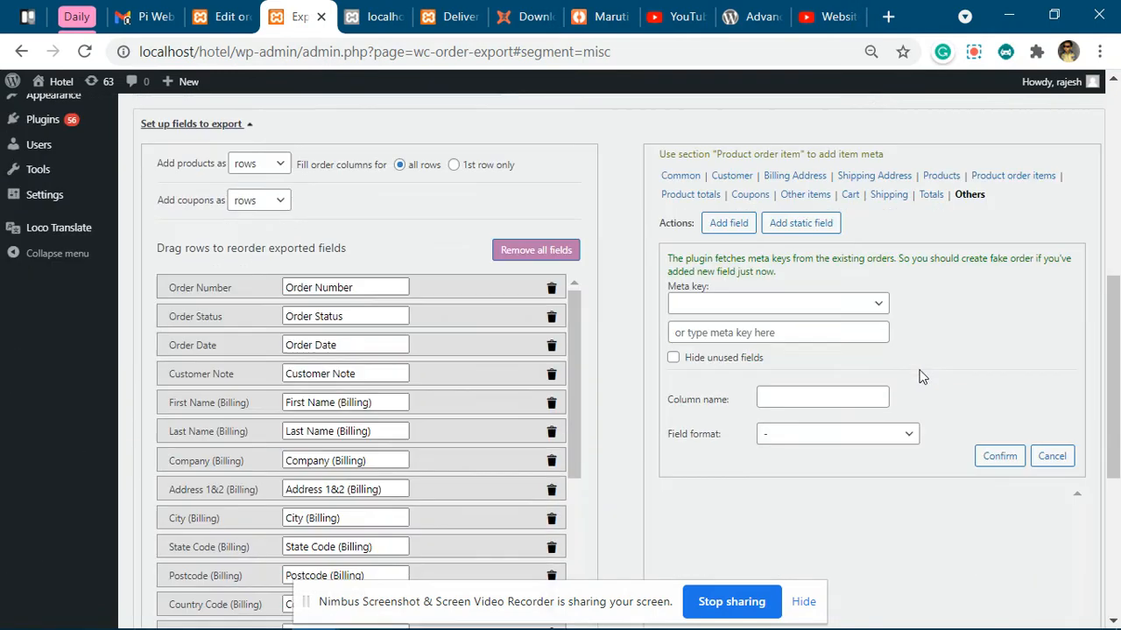
mouse_move(871, 194)
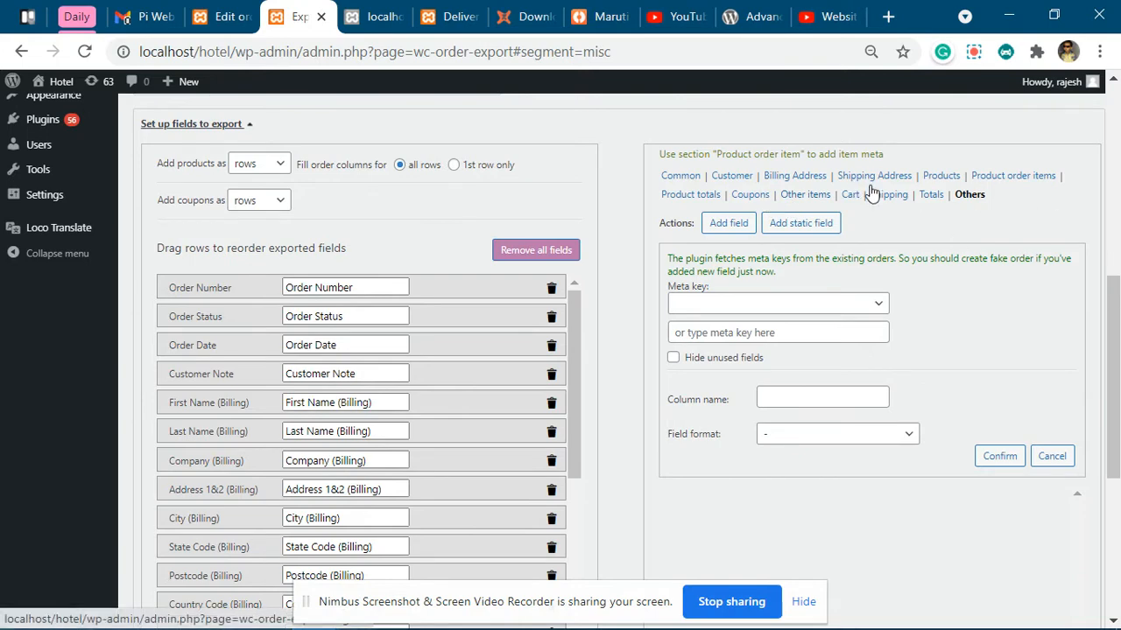
click(969, 194)
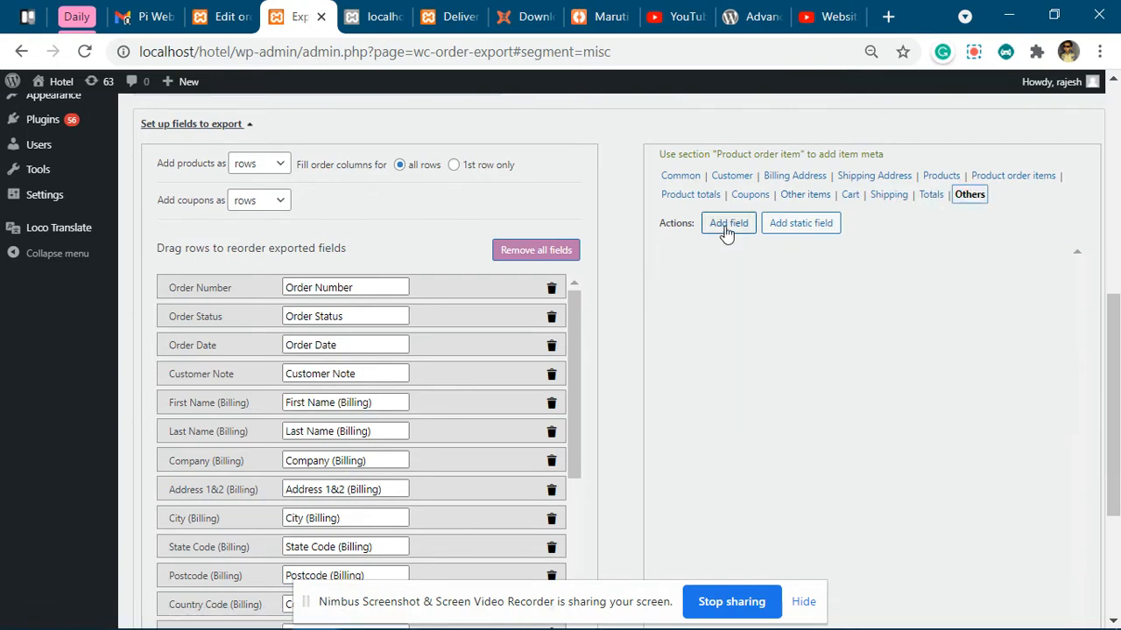
click(727, 222)
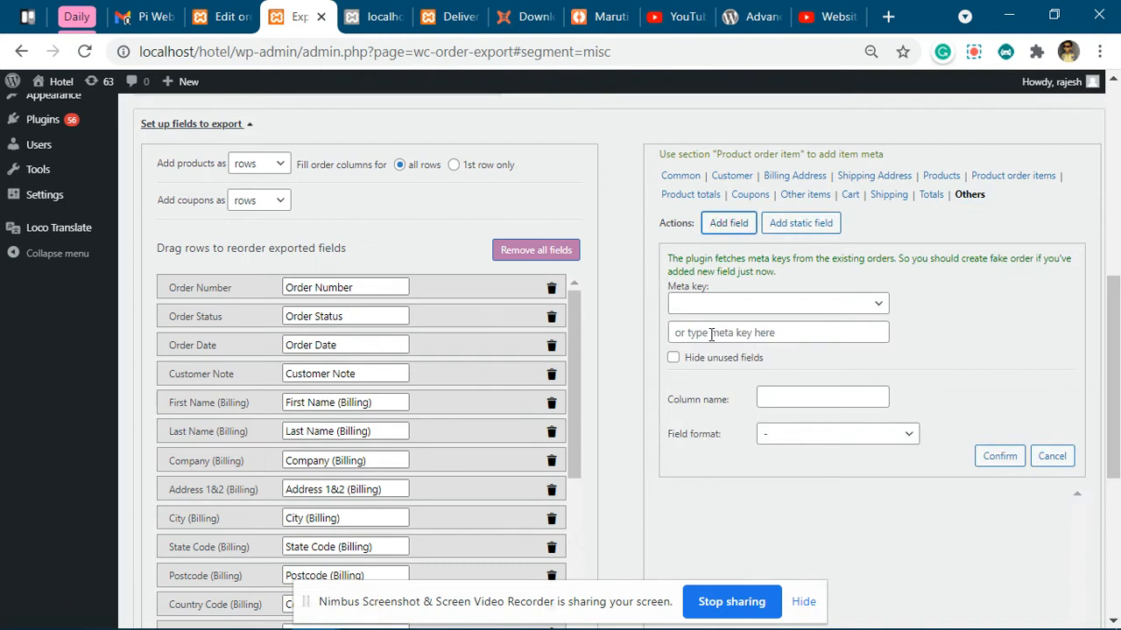
click(777, 332)
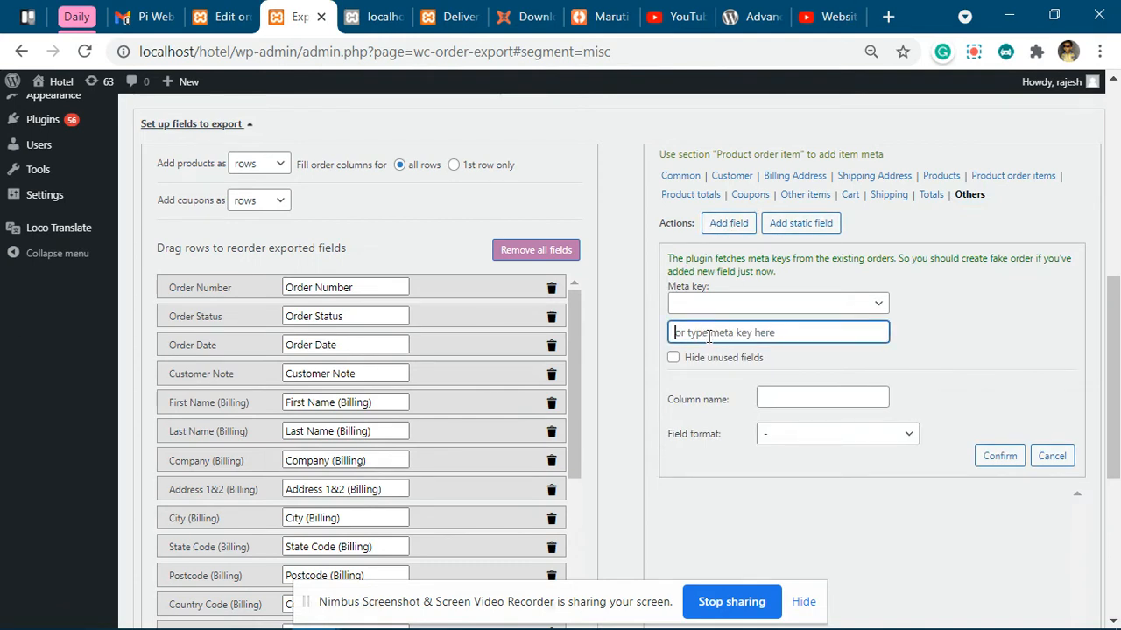
Select the pi_delivery_date key in the order's custom fields for copying
click(219, 16)
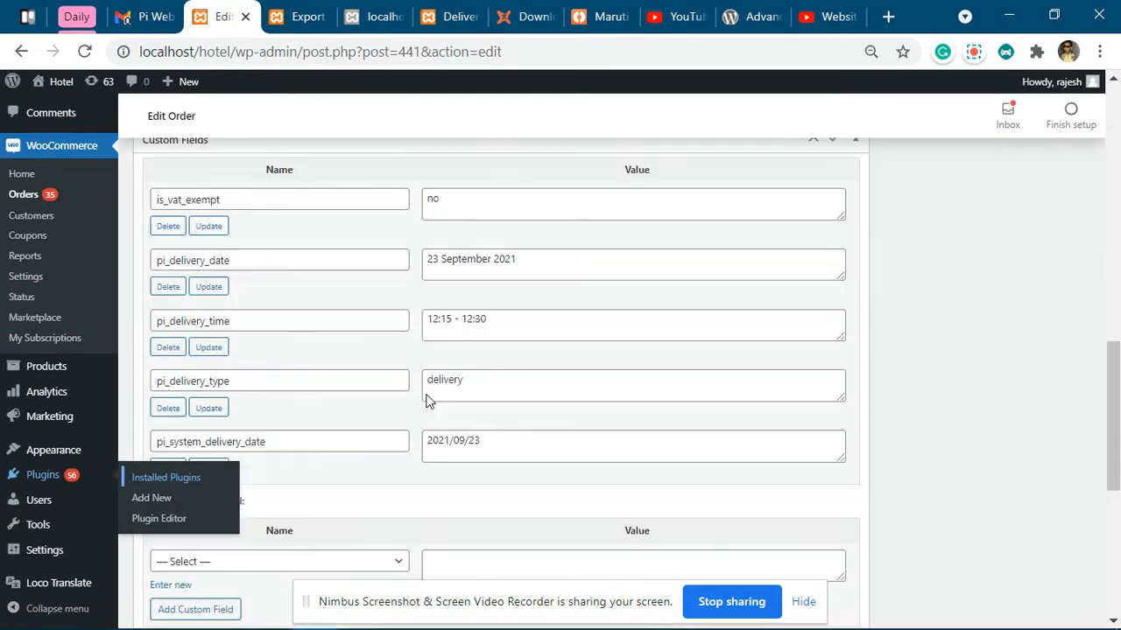
click(280, 260)
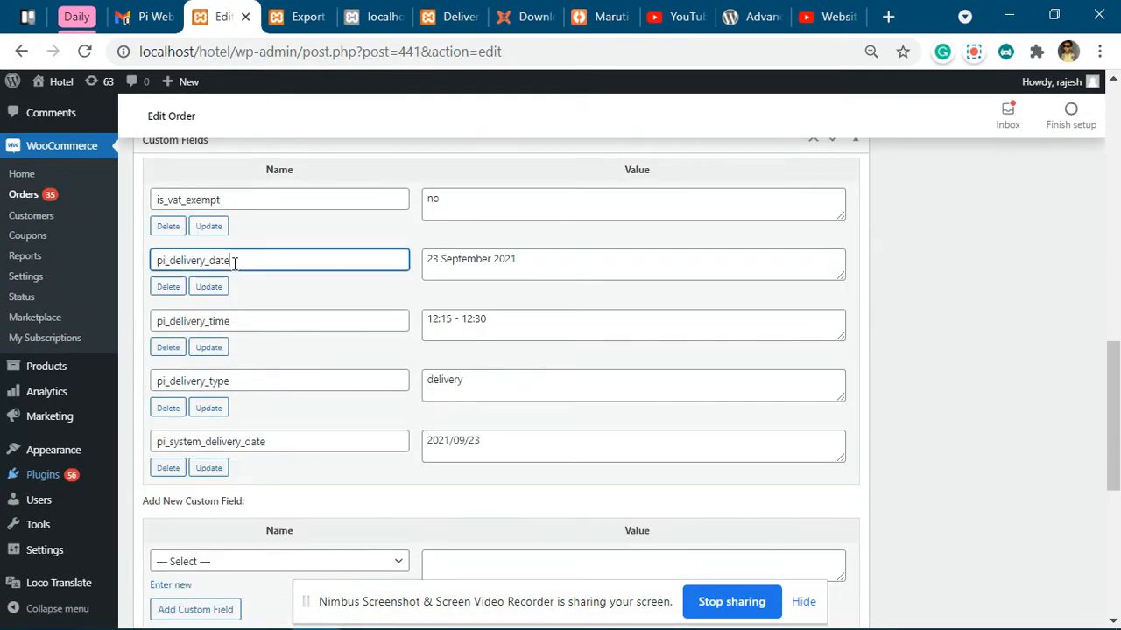
double_click(191, 260)
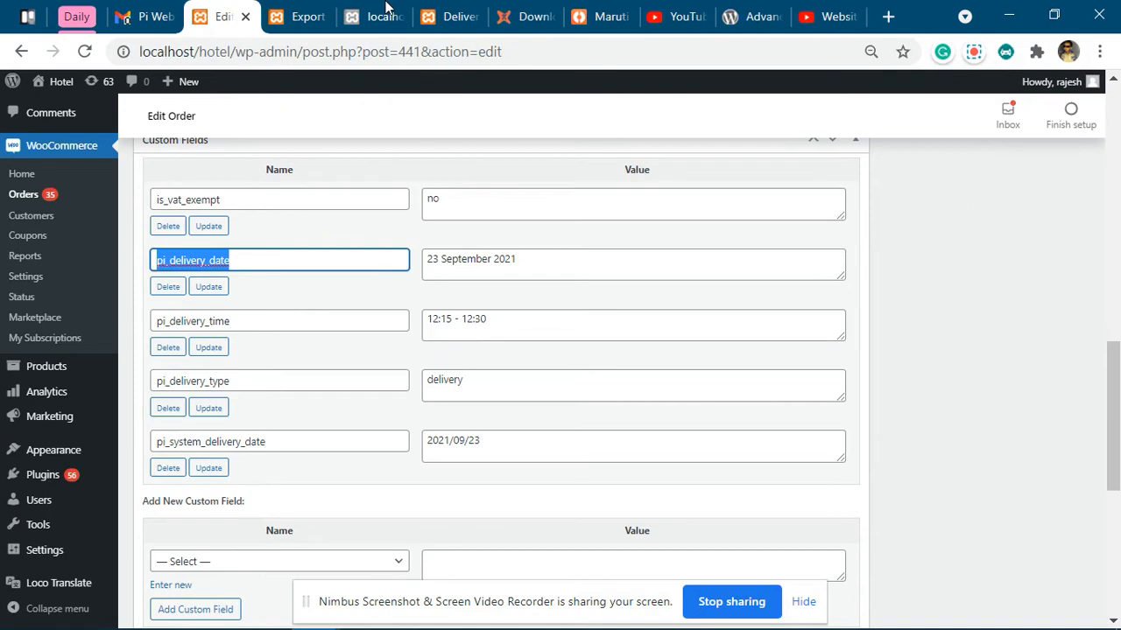
Confirm the pi_delivery_date meta key with column name 'Delivery date', after an empty-name warning
click(308, 17)
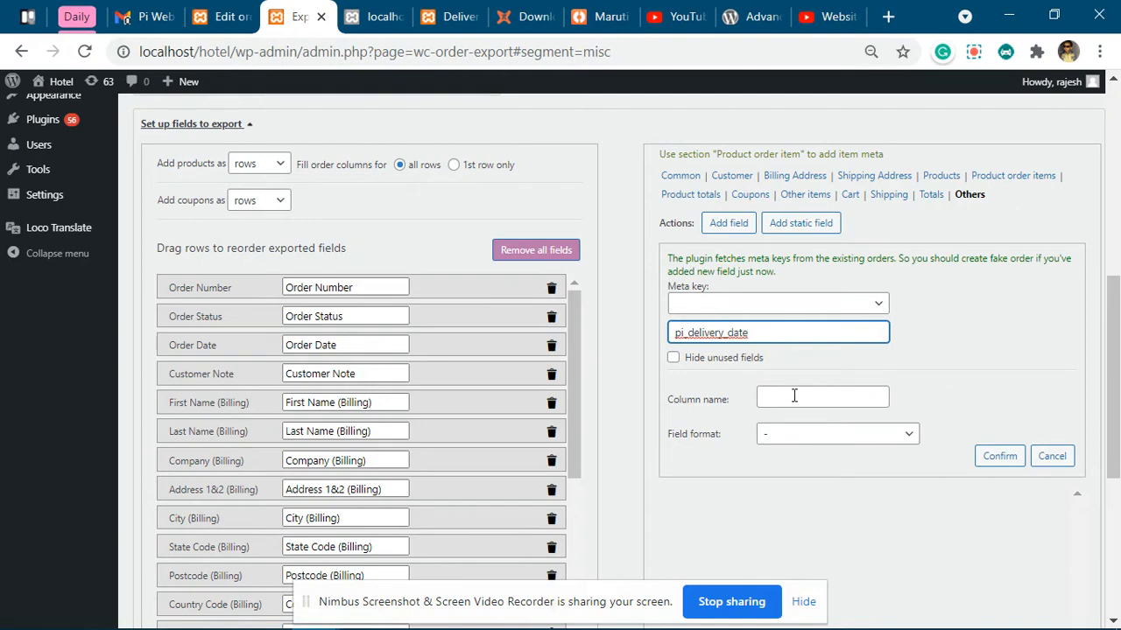
click(999, 456)
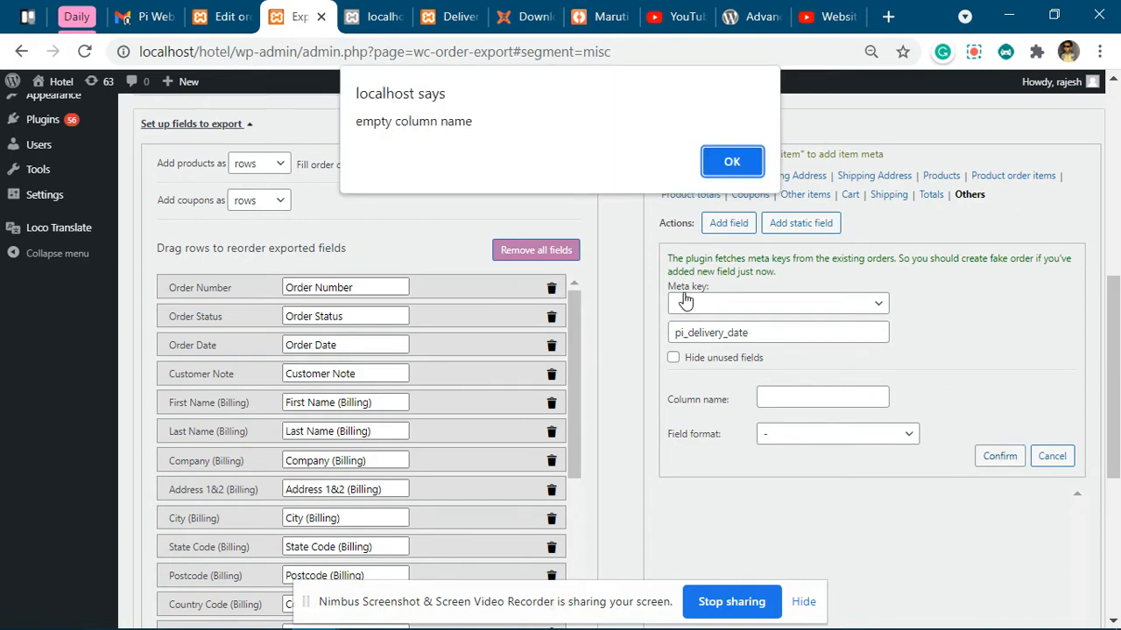
mouse_move(729, 300)
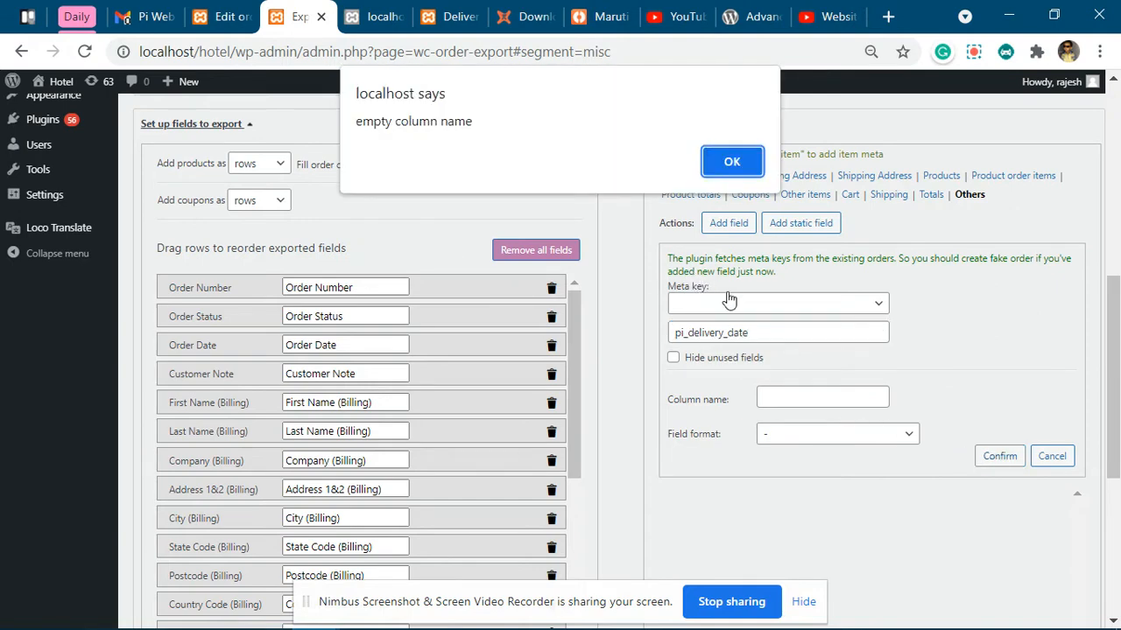
mouse_move(375, 128)
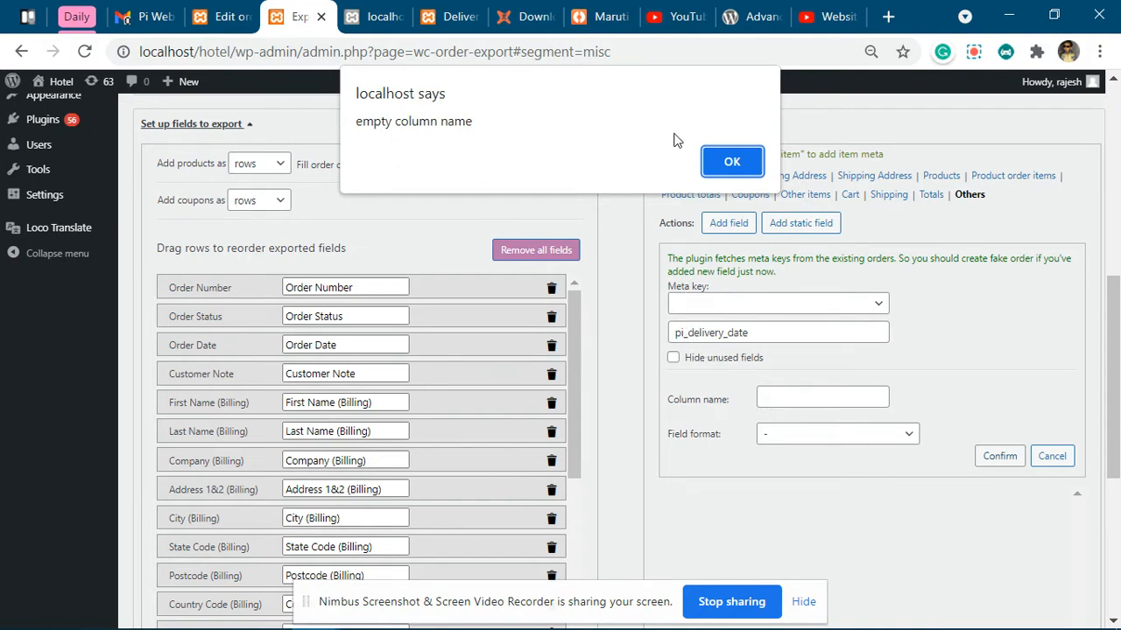
click(732, 161)
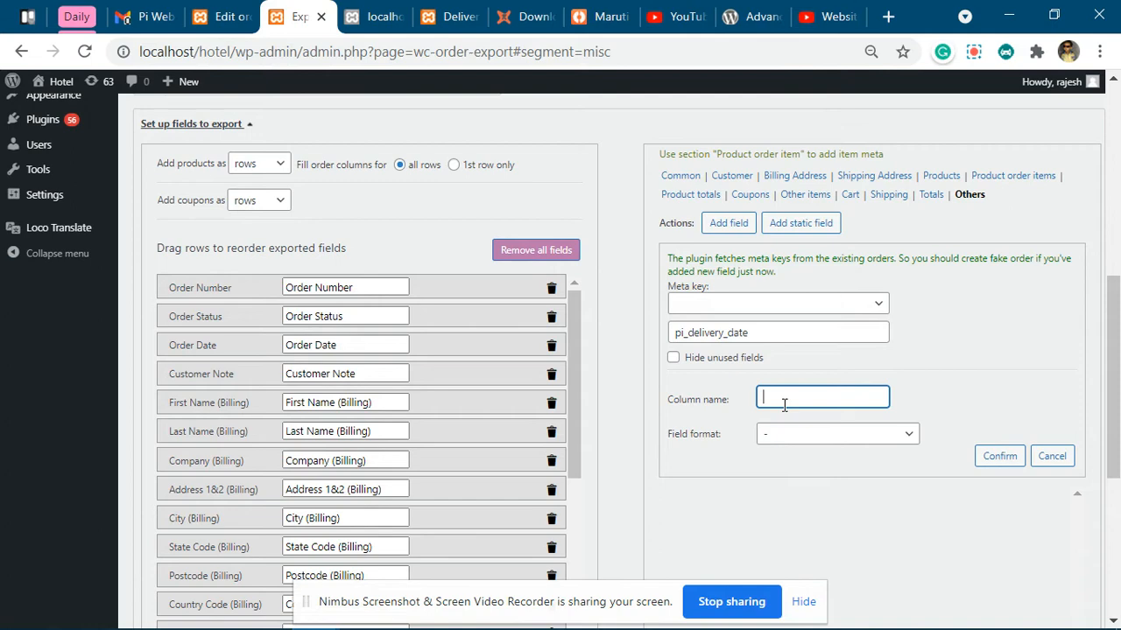
text(Delivery)
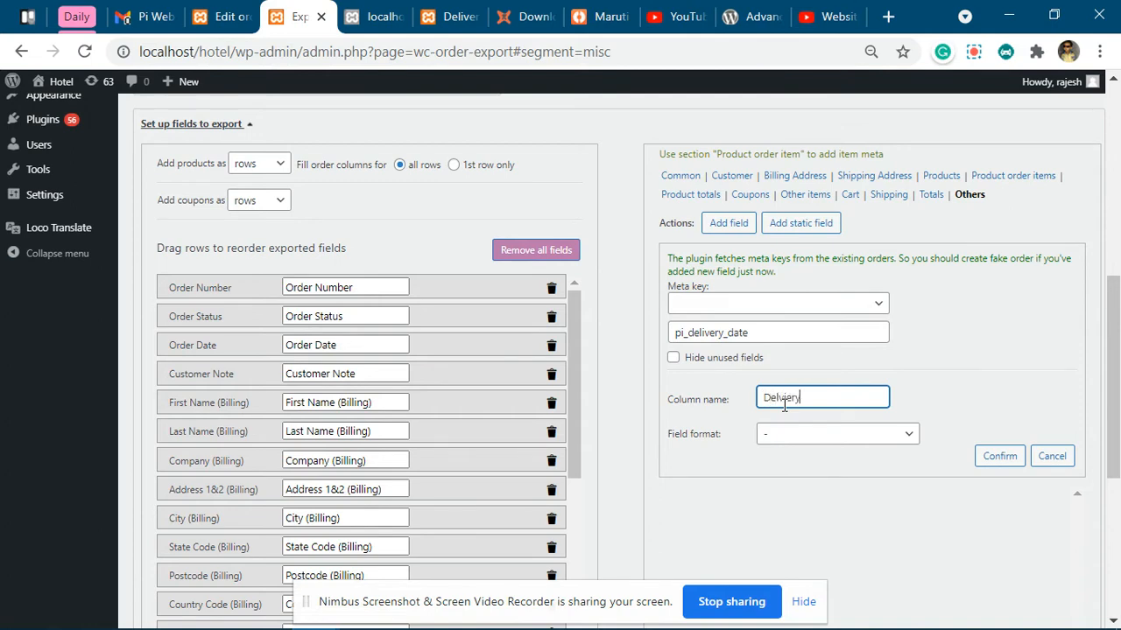
key(BackSpace)
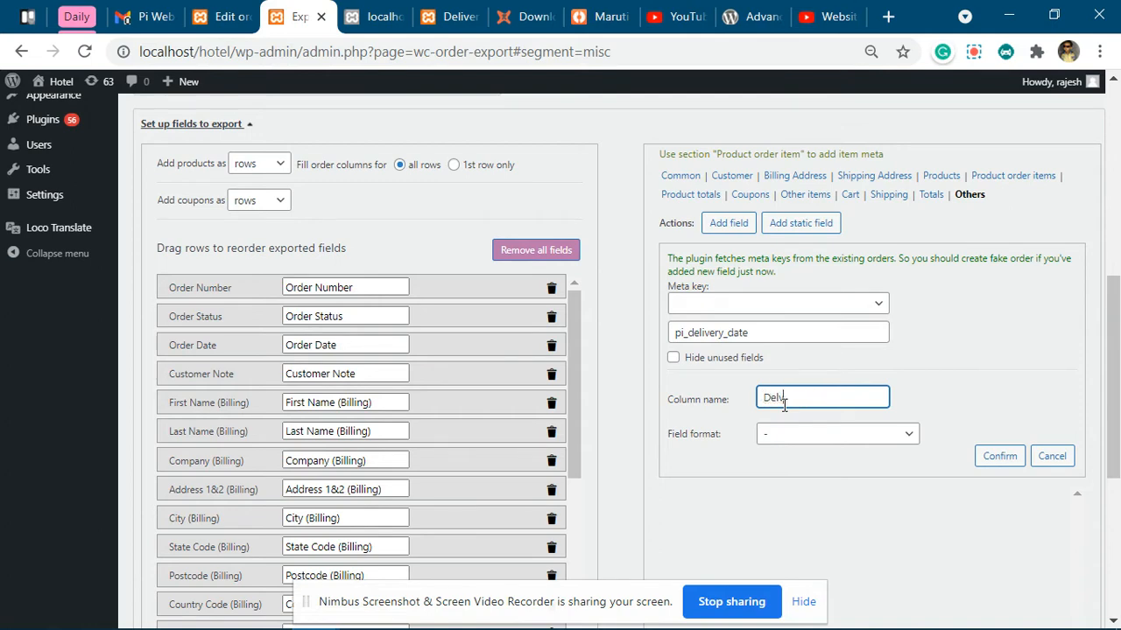
text(Delivery da)
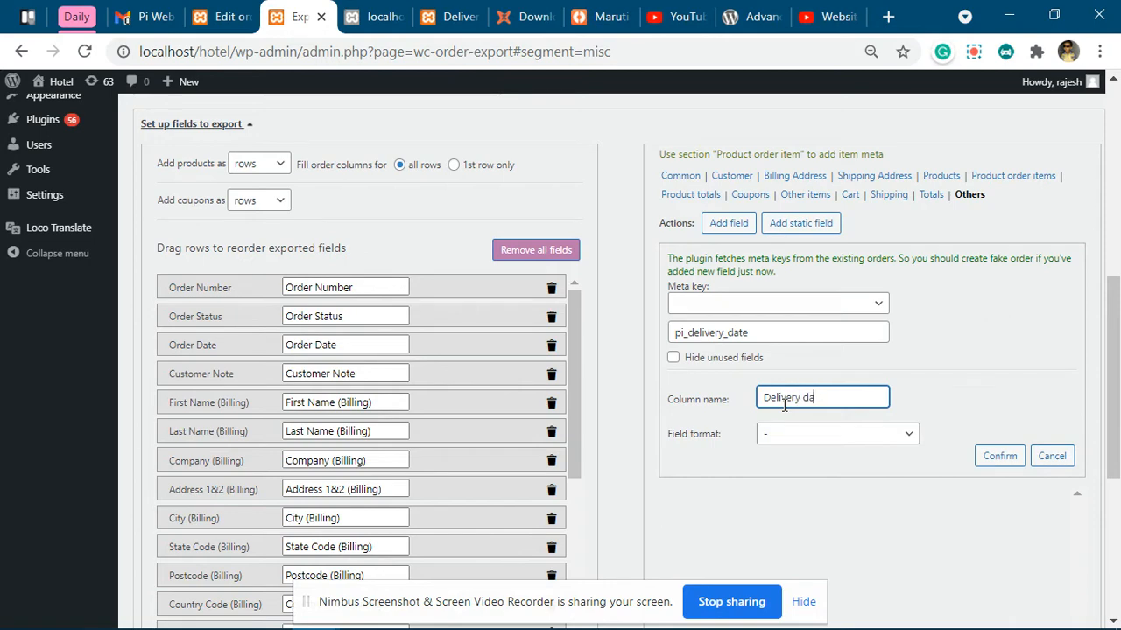
text(te)
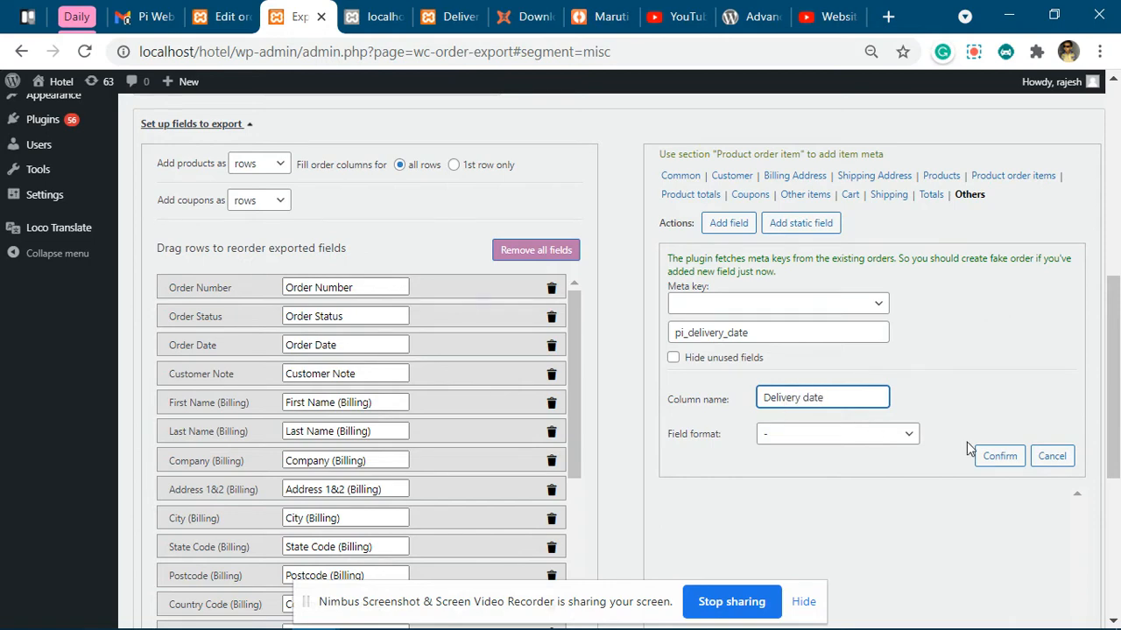
click(999, 455)
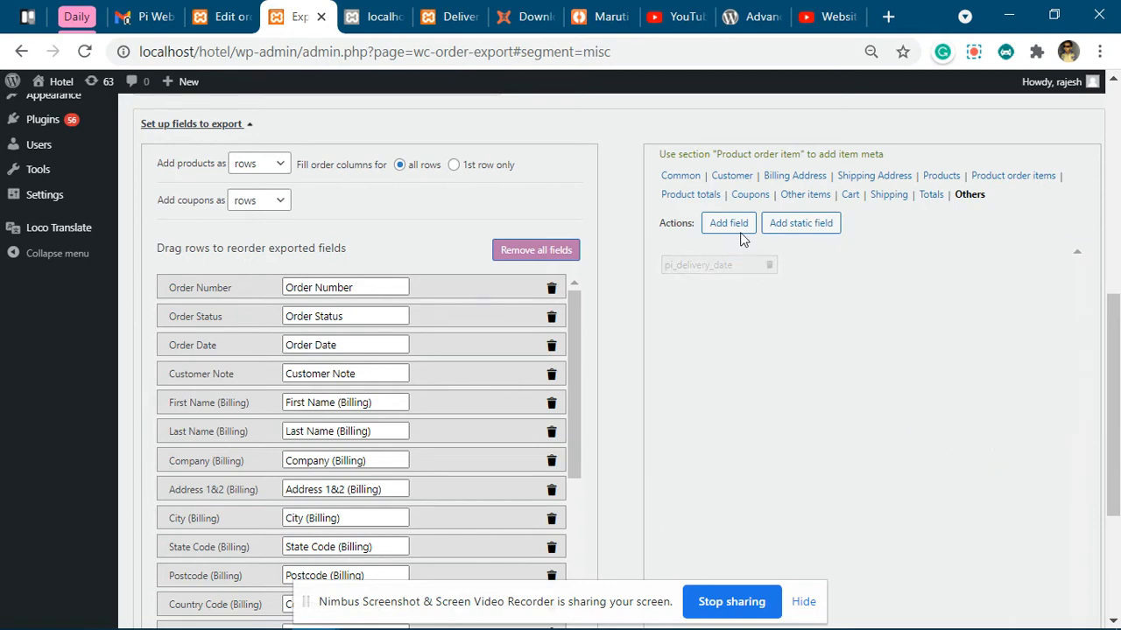
click(728, 223)
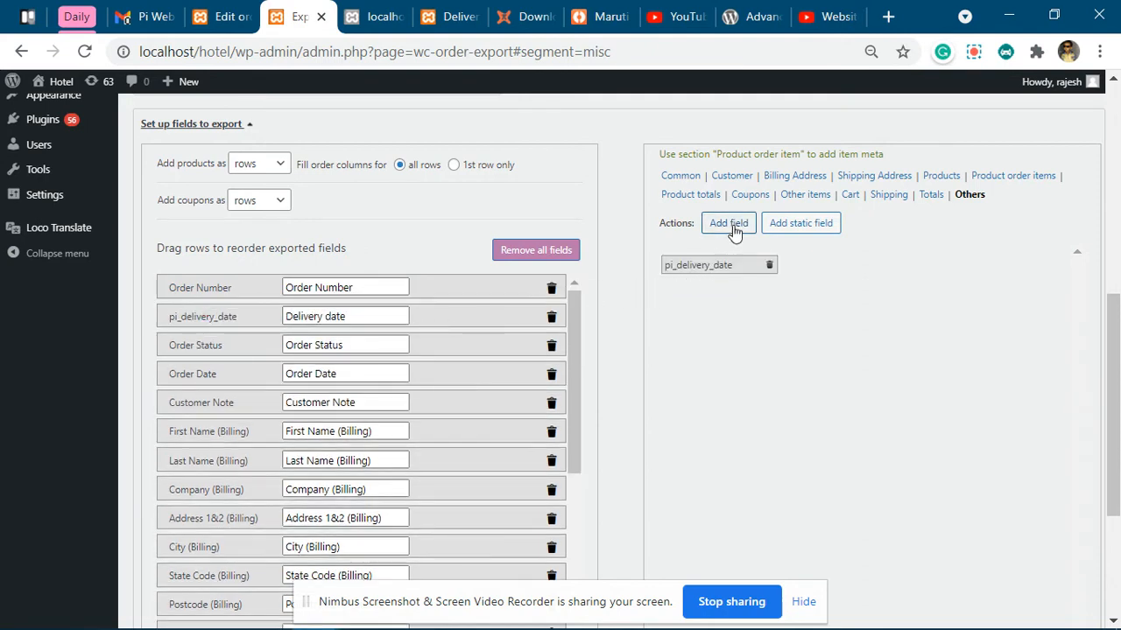
Copy pi_delivery_type from the order and add it as a 'Delivery Type' column
click(728, 222)
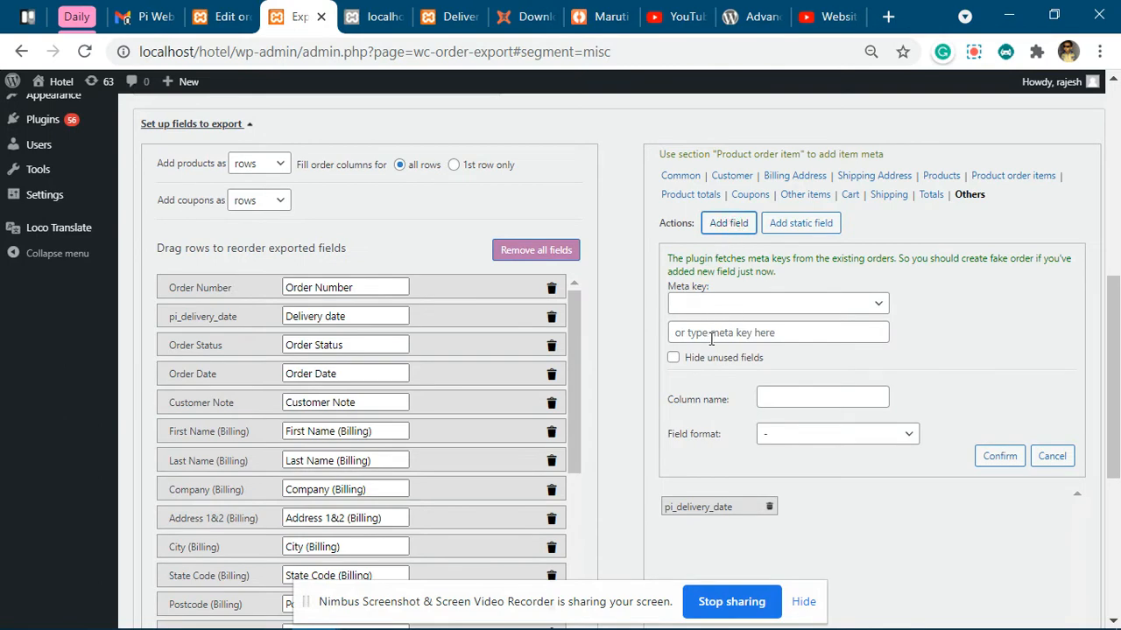
click(220, 16)
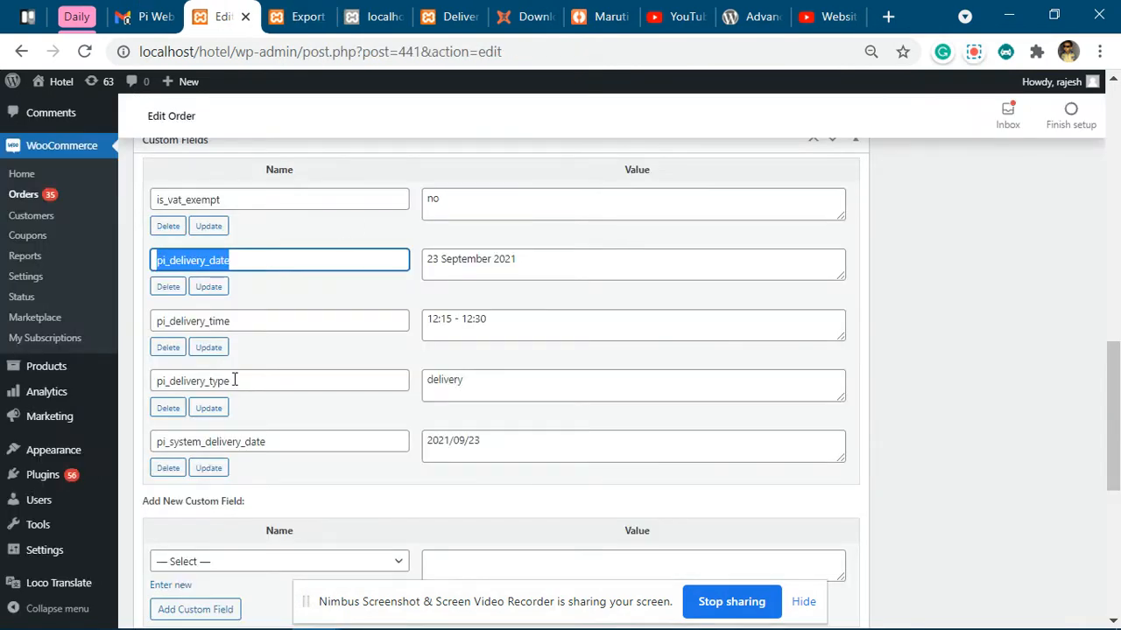
click(302, 17)
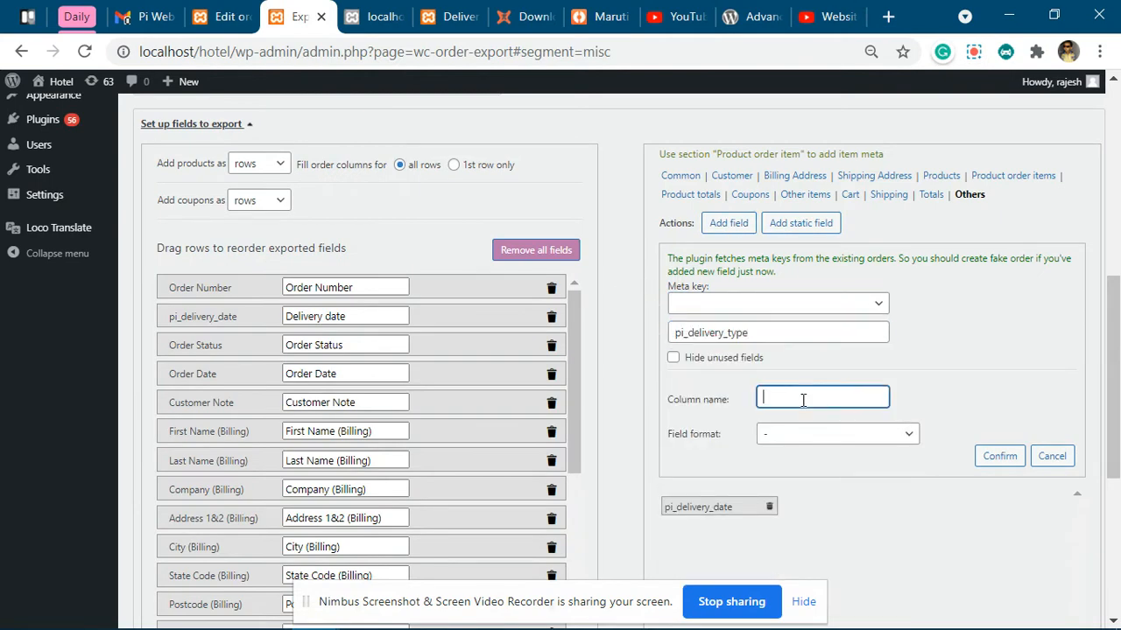
text(Delivery)
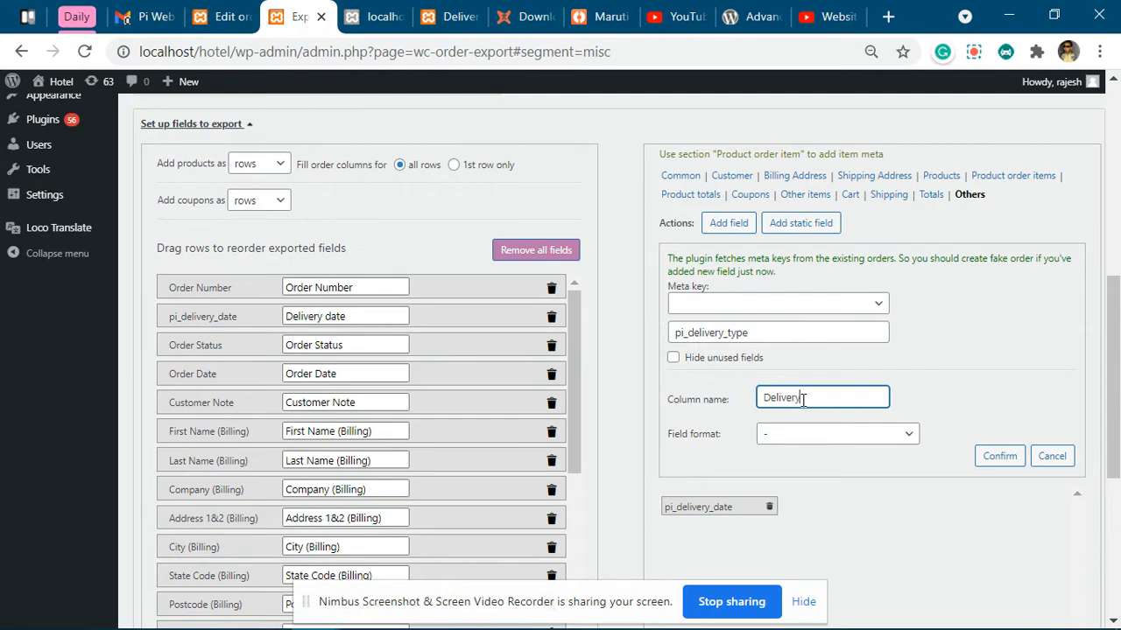
text(Type)
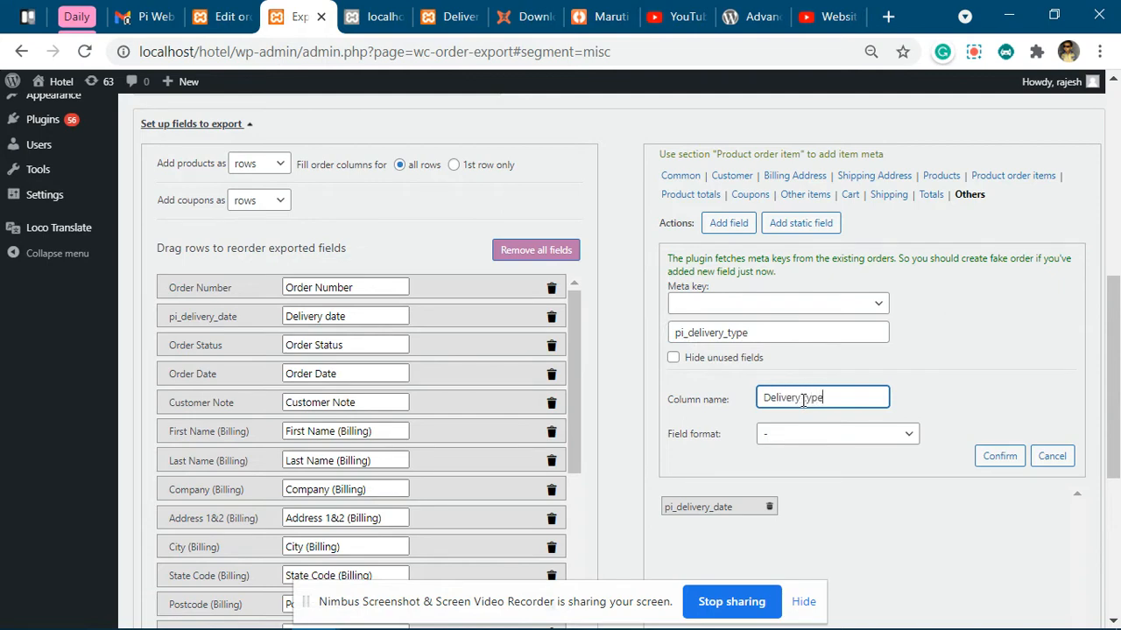
click(999, 455)
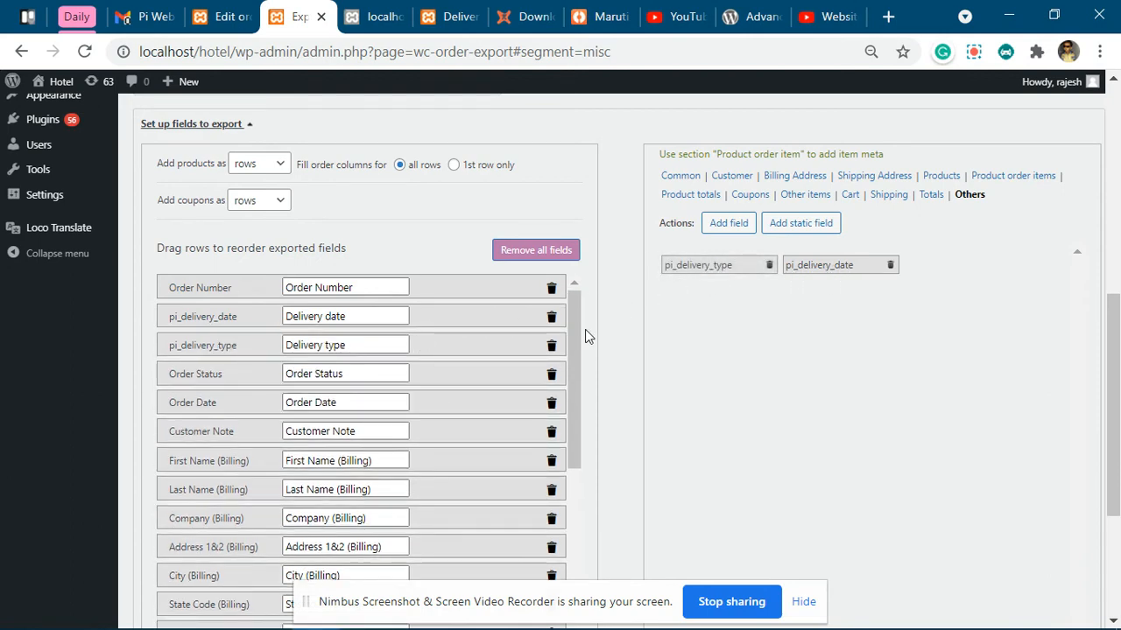
Save the export settings and export the orders to an xlsx file
scroll(down, 3)
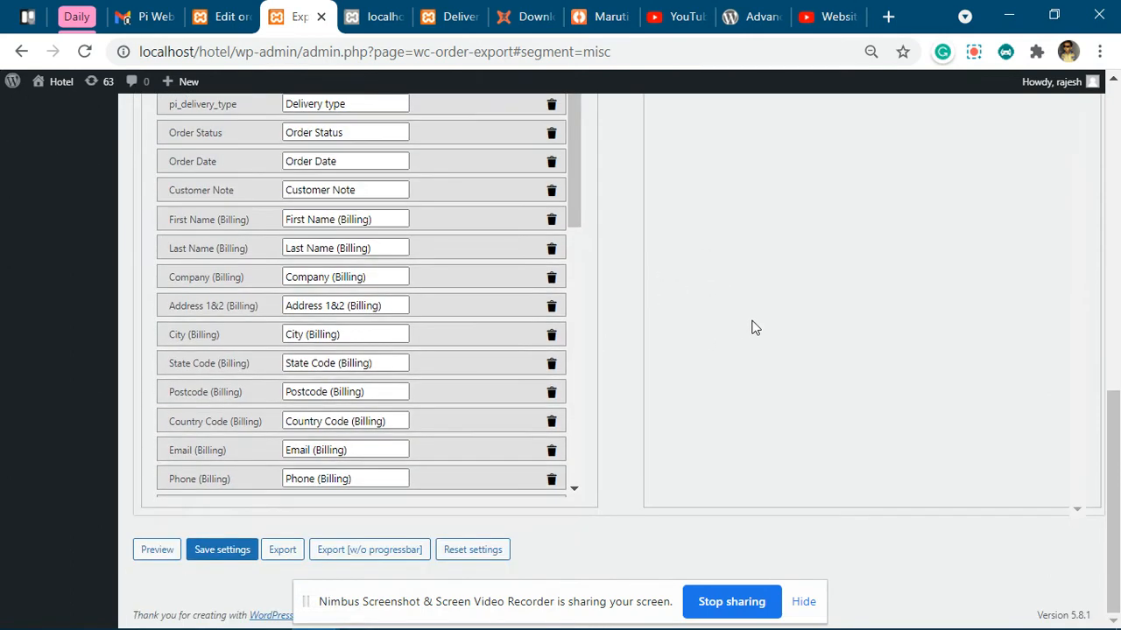
click(221, 549)
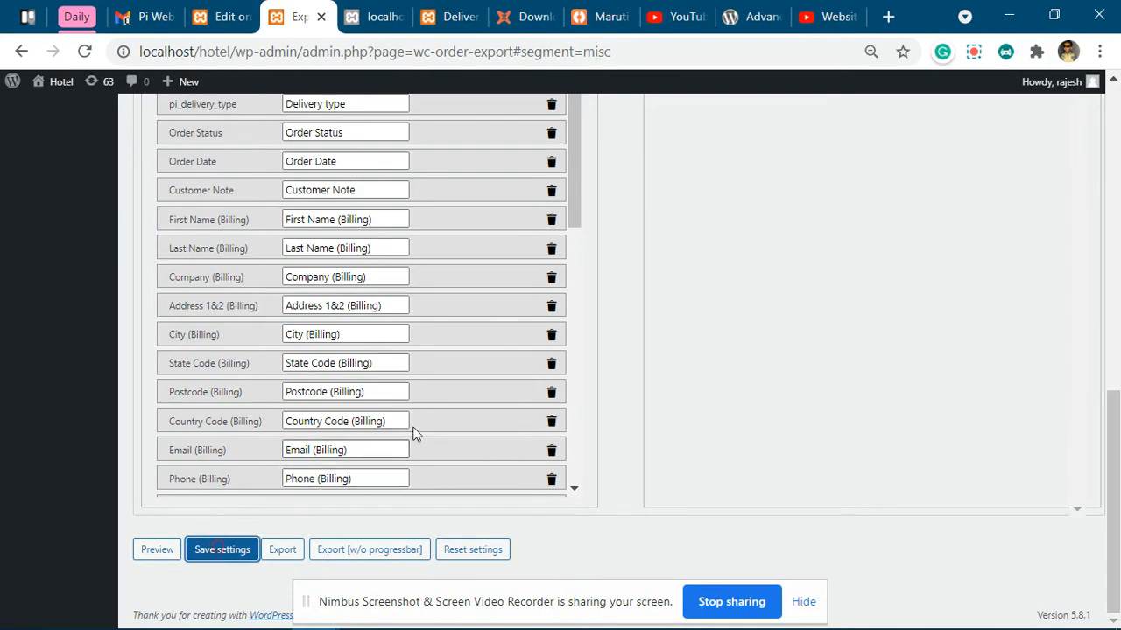
click(221, 549)
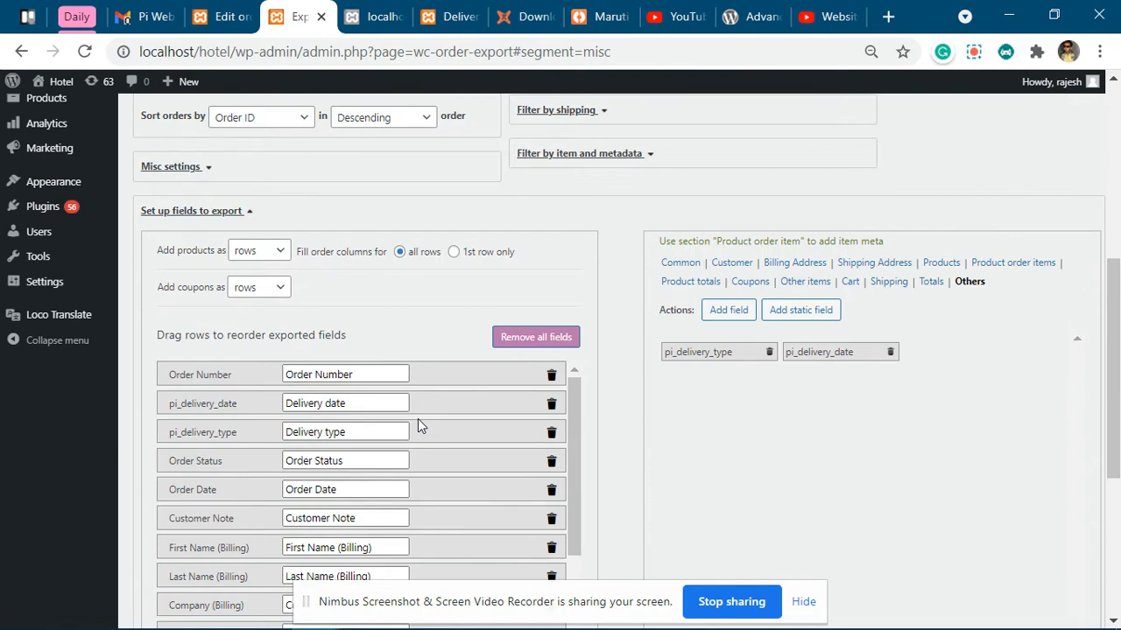
scroll(down, 3)
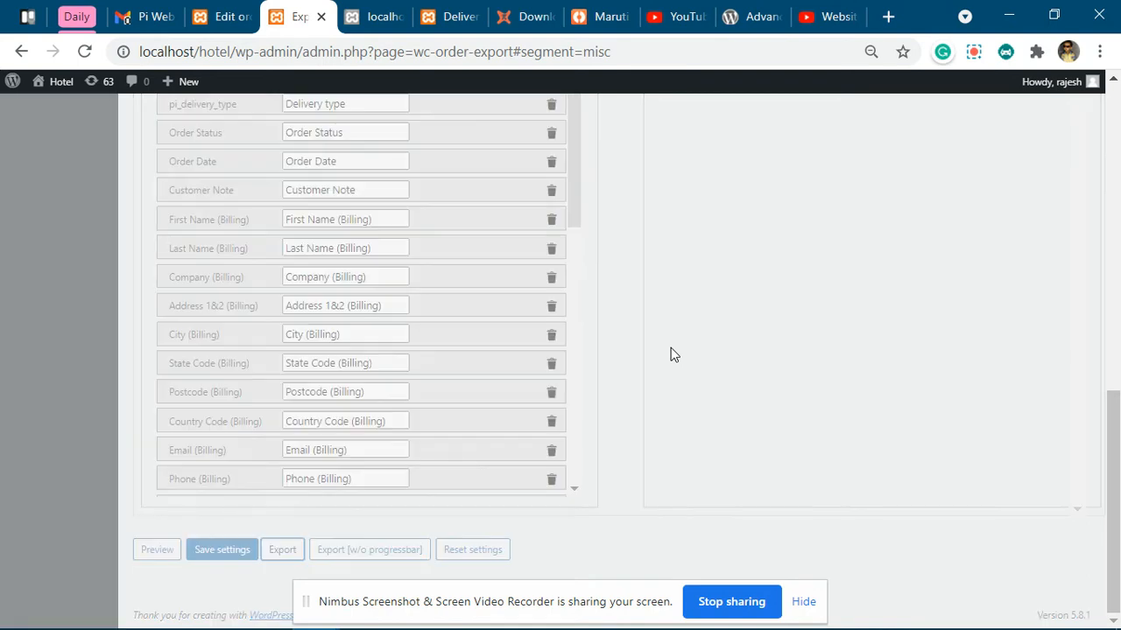
mouse_move(782, 549)
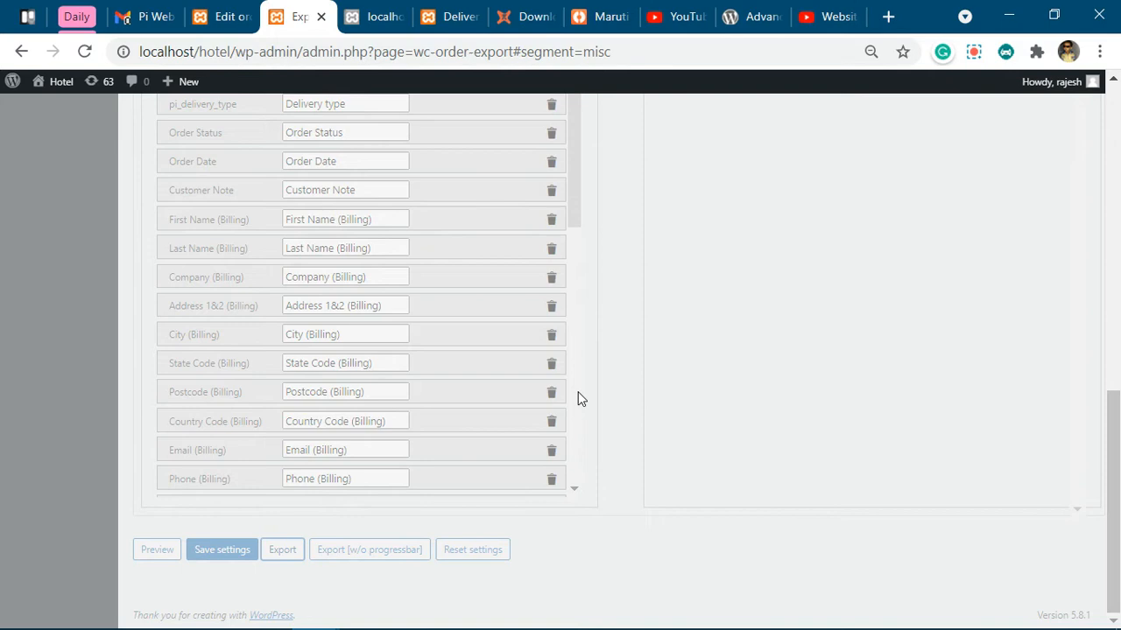
click(282, 549)
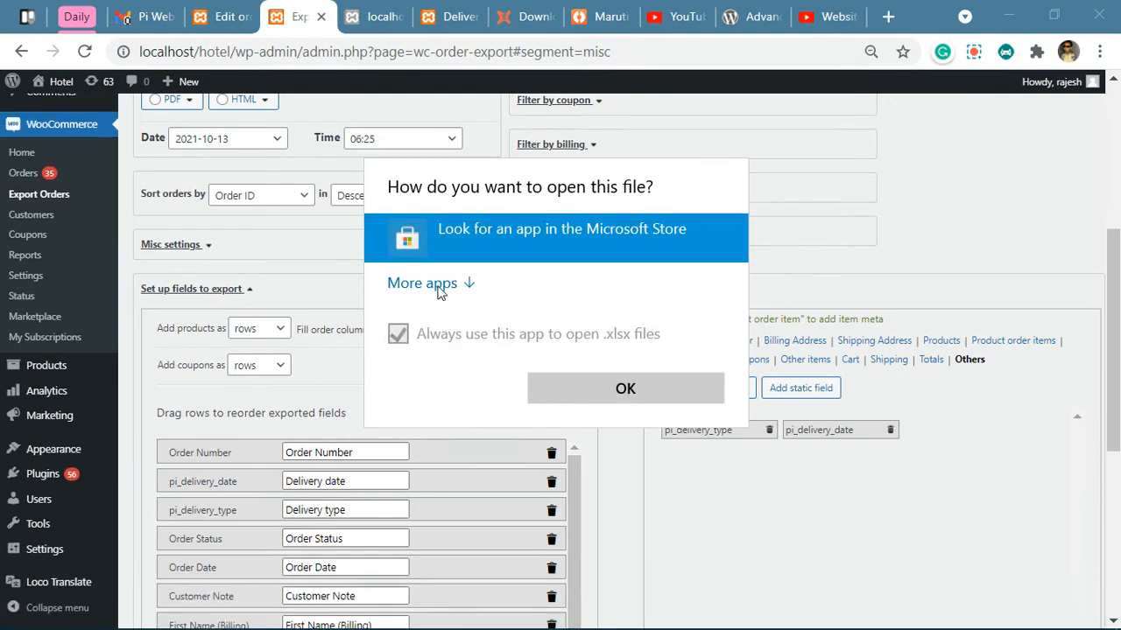
Try opening the exported xlsx in Firefox, then dismiss the file-opening prompt
click(422, 283)
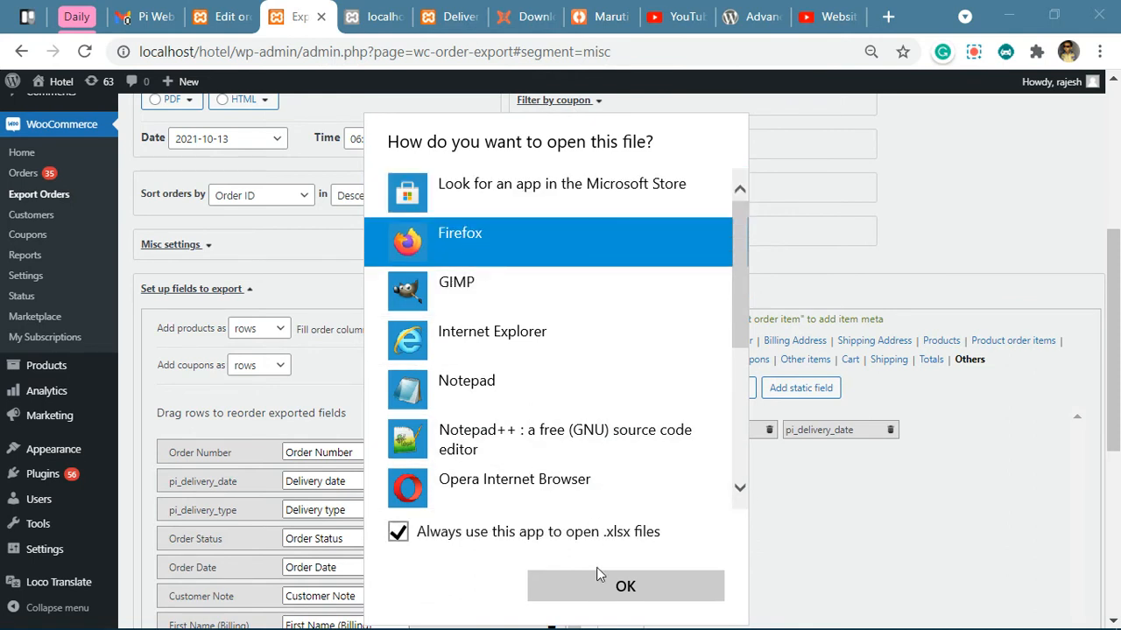
mouse_move(626, 567)
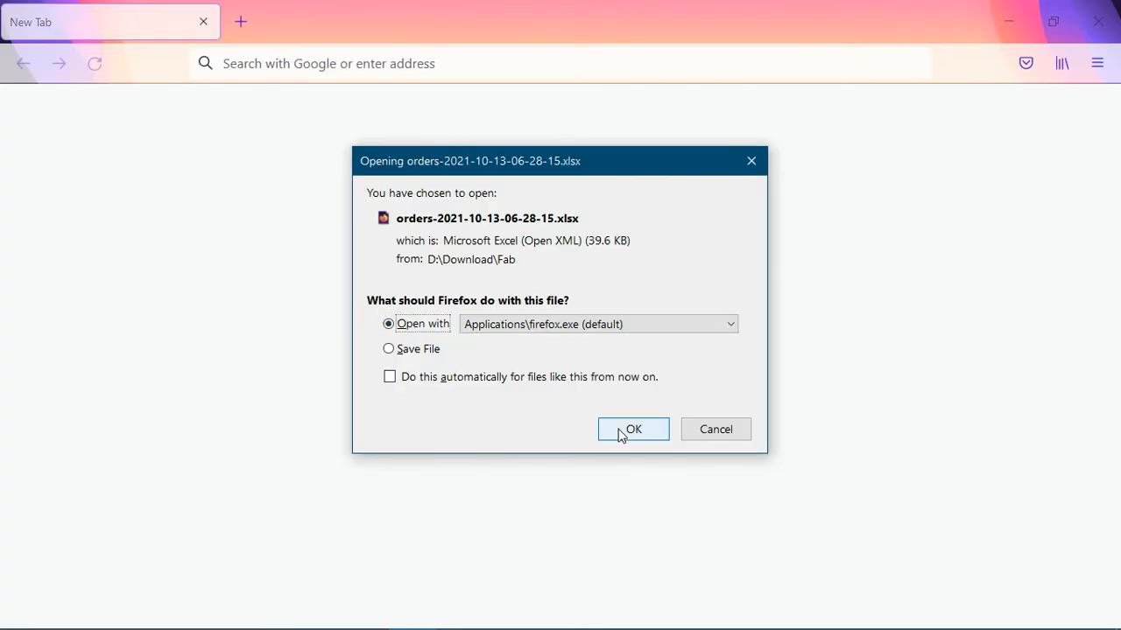
click(632, 429)
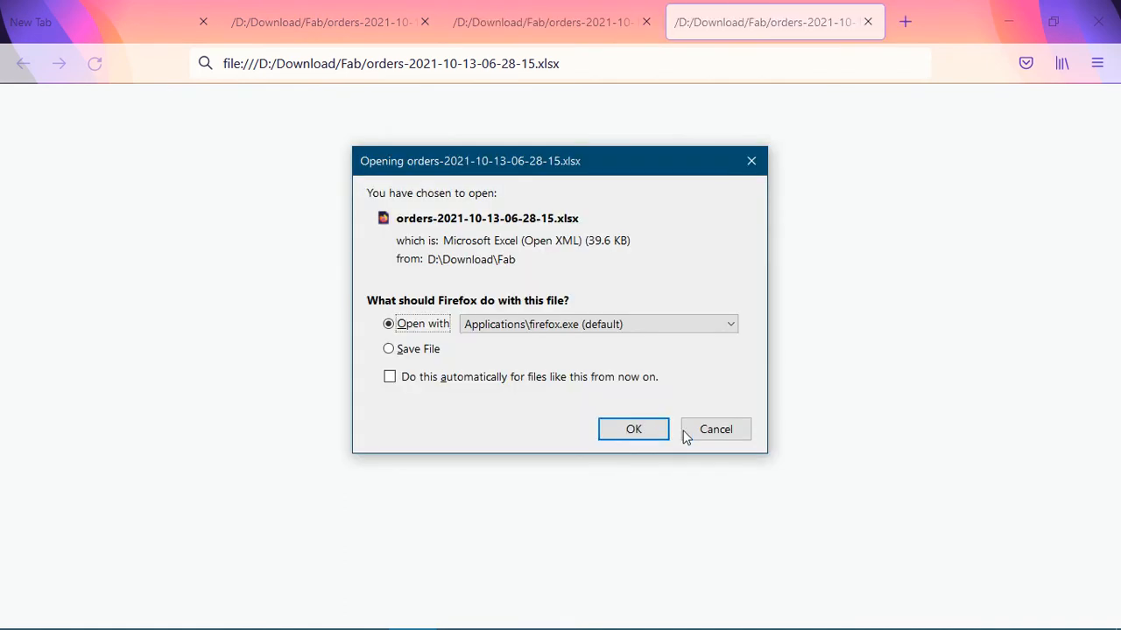
click(715, 429)
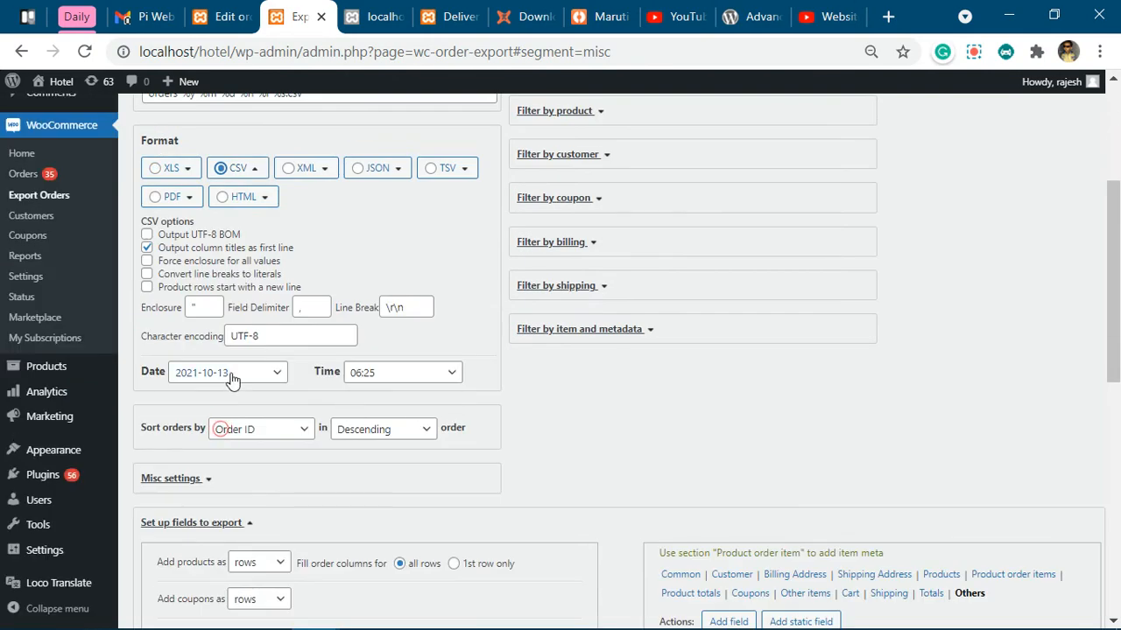
Export the orders again in CSV format
scroll(down, 3)
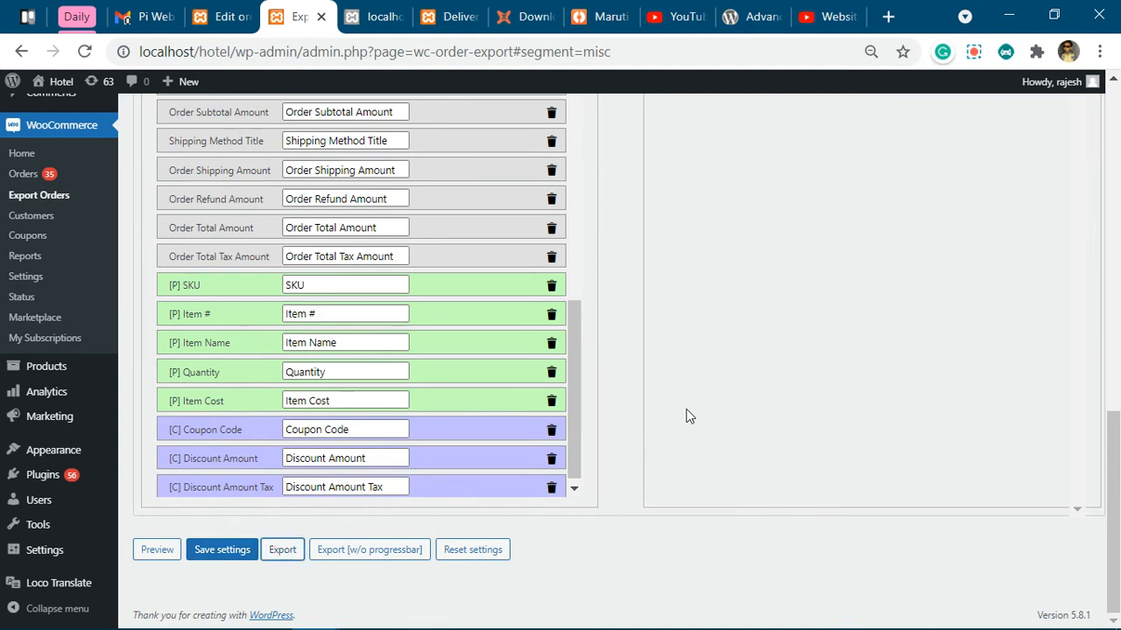
click(282, 549)
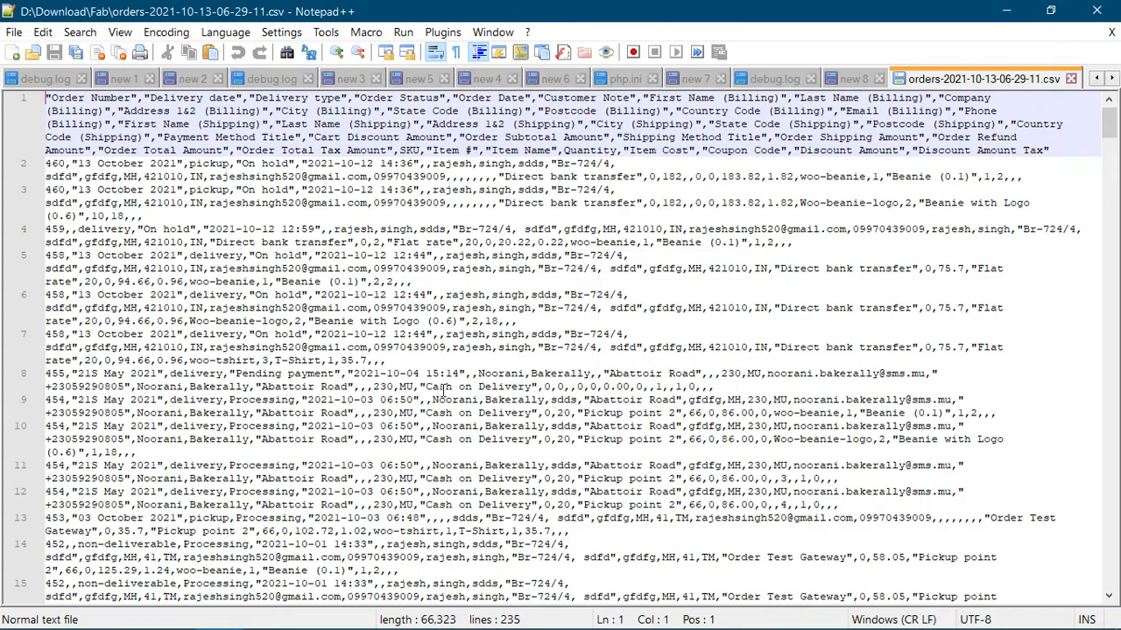
Inspect the CSV header's Delivery date and Delivery type columns in Notepad++
click(147, 98)
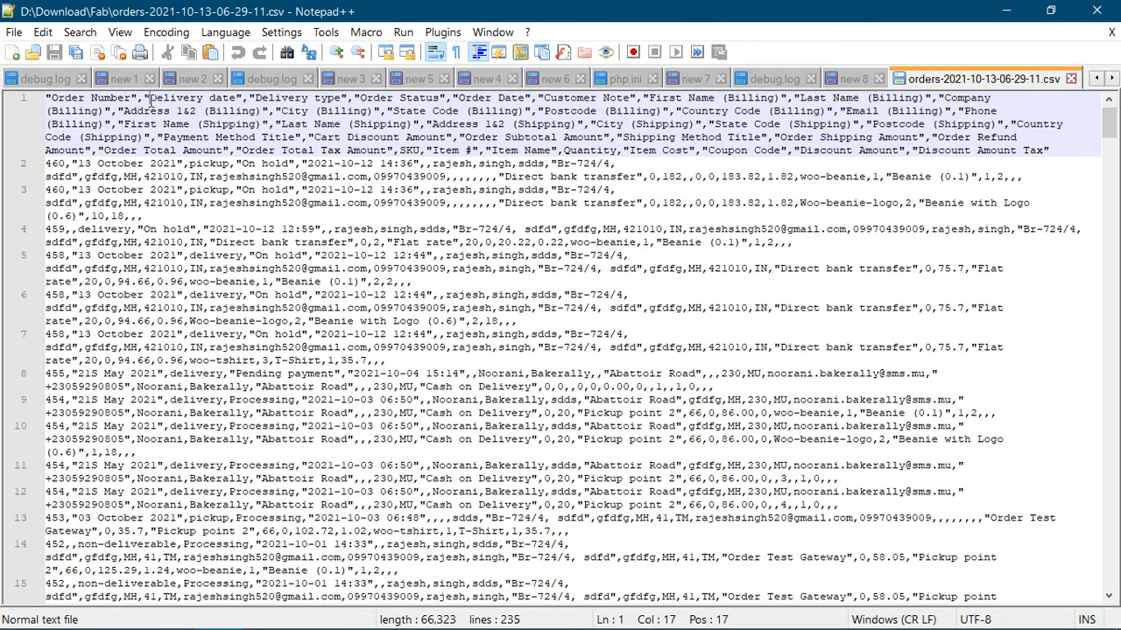